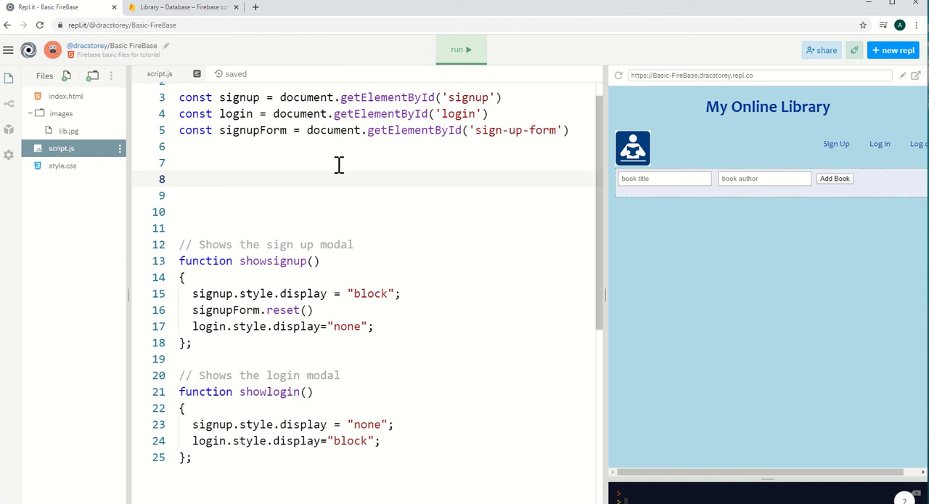
Review the Firebase config in index.html, then go to the empty Firestore database
left_click(65, 96)
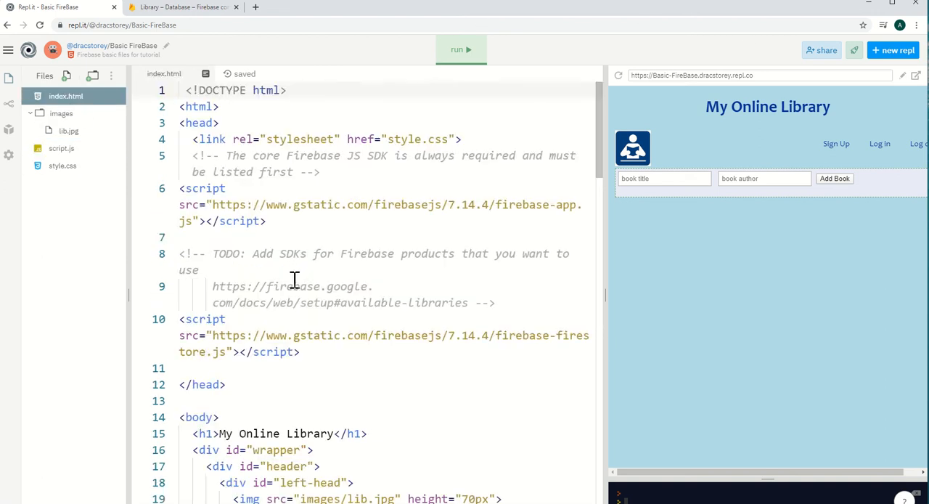
scroll("down", 3)
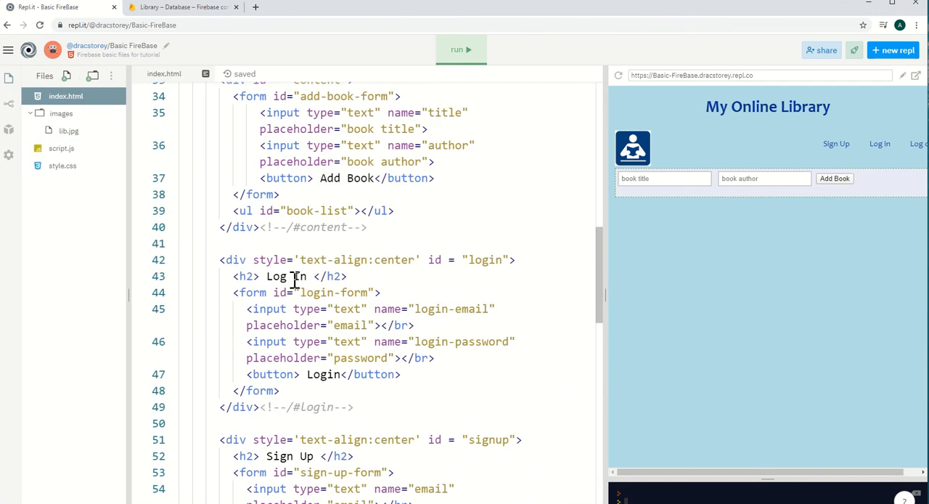
scroll("down", 3)
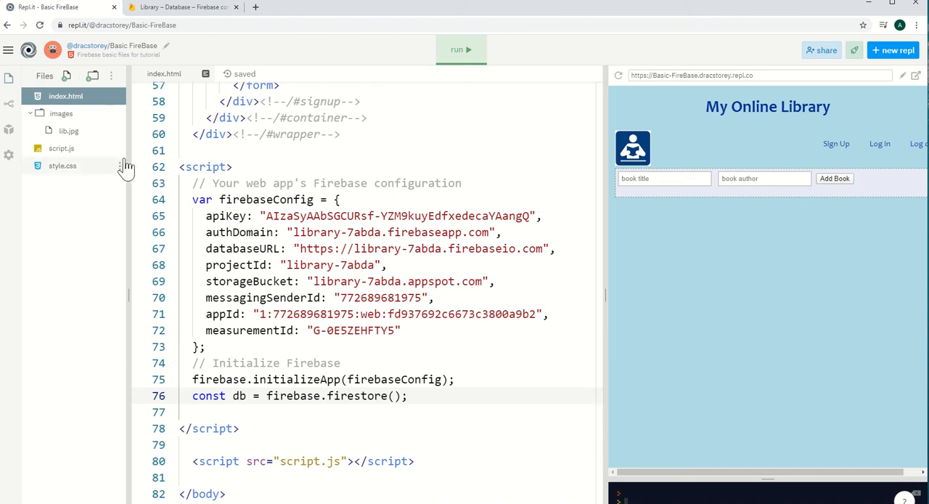
left_click(183, 6)
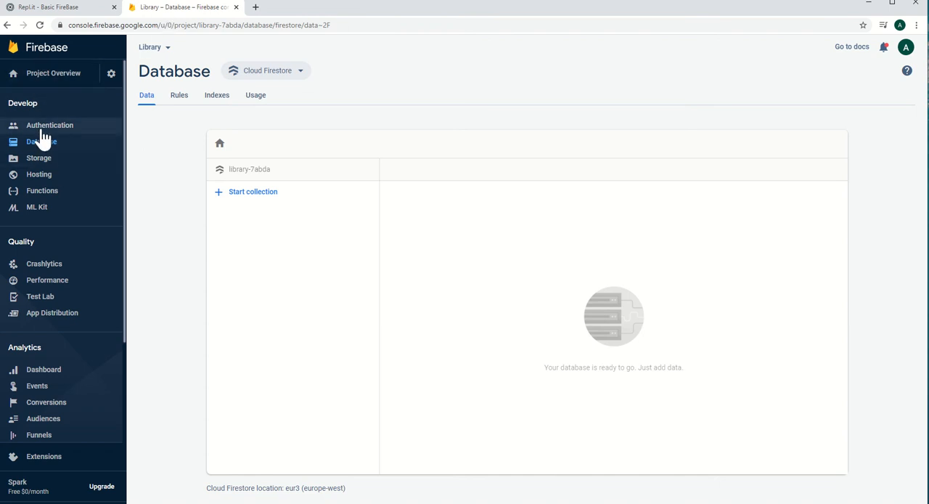
Create a new Firestore collection with the ID 'books'
left_click(41, 141)
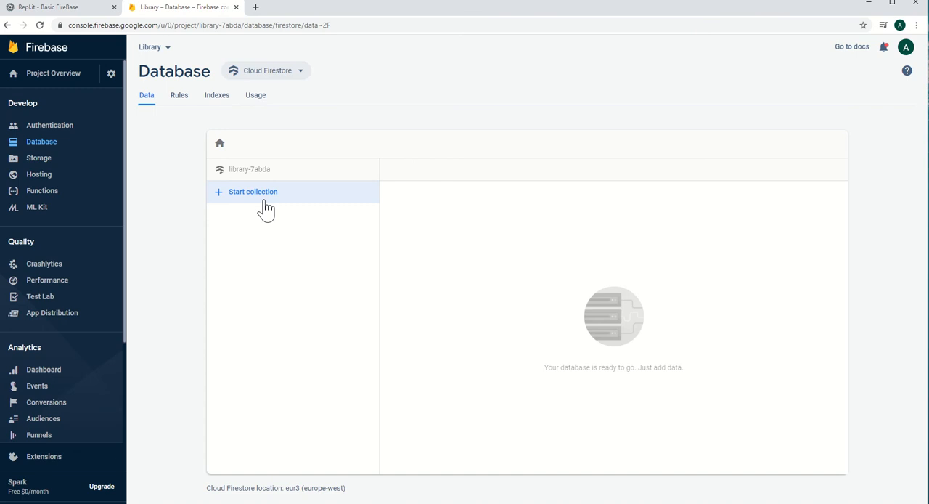
left_click(253, 192)
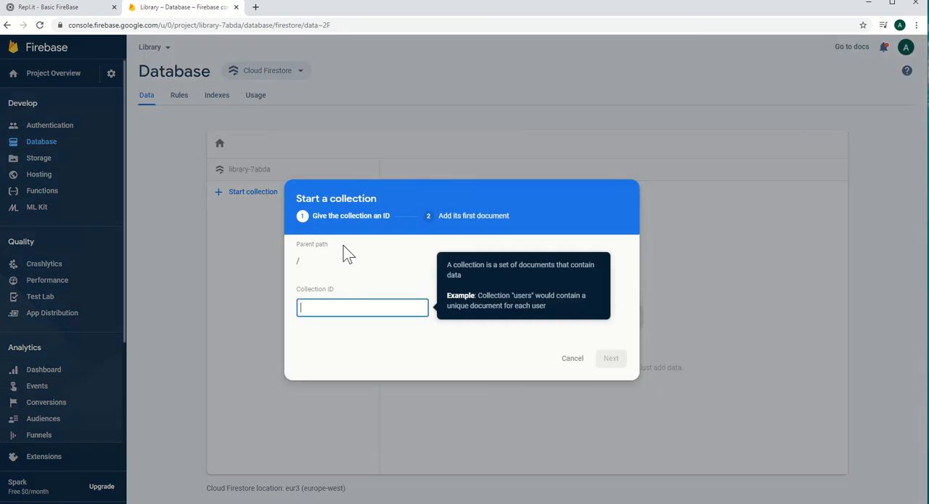
mouse_move(369, 307)
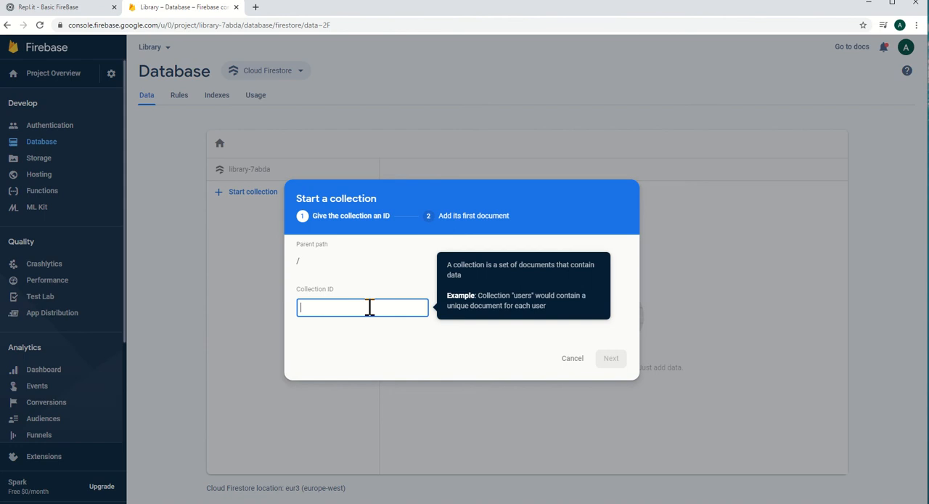
type("b")
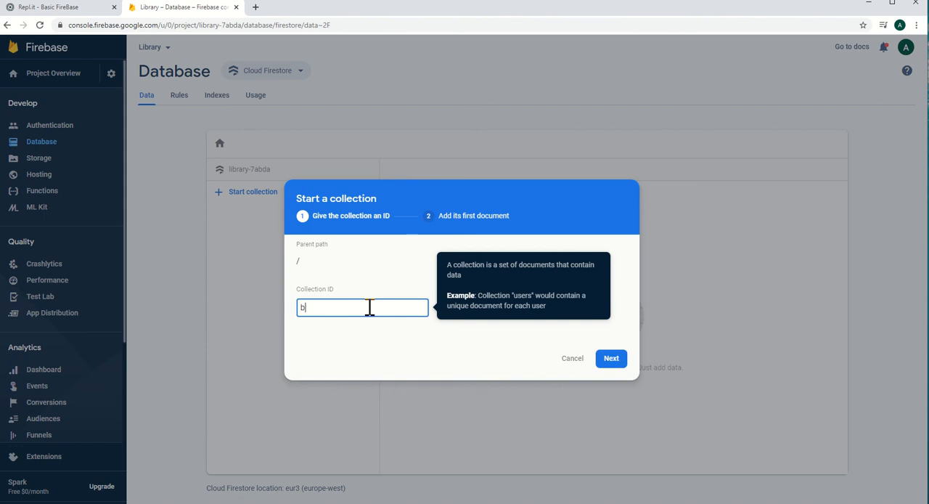
type("ooks")
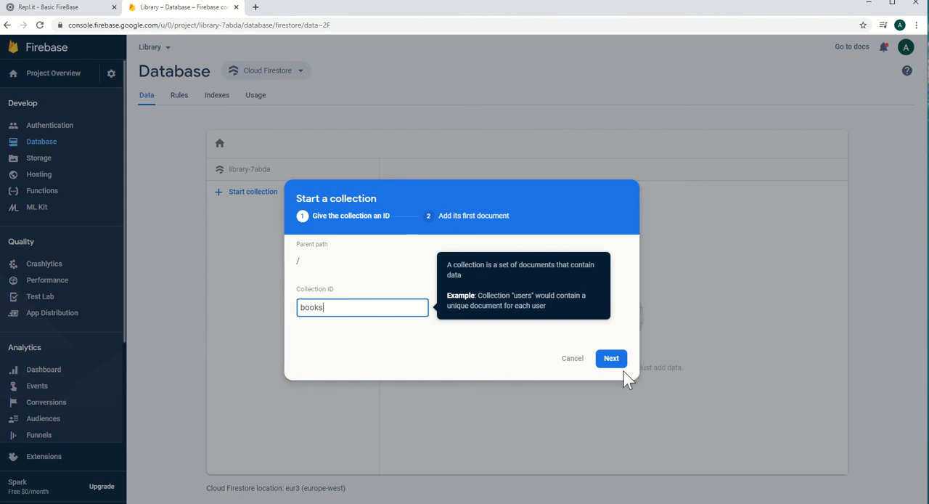
left_click(611, 358)
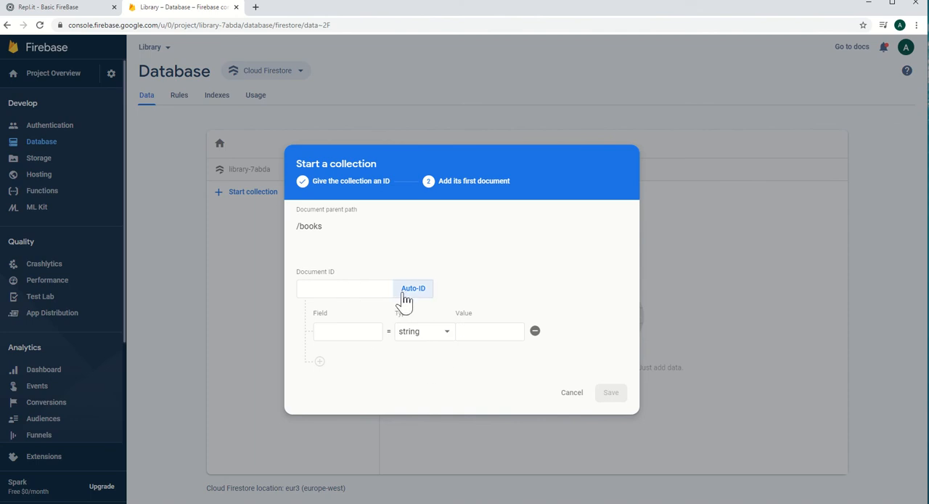
Give the first books document a title field with value 'Oliver Twist'
left_click(348, 331)
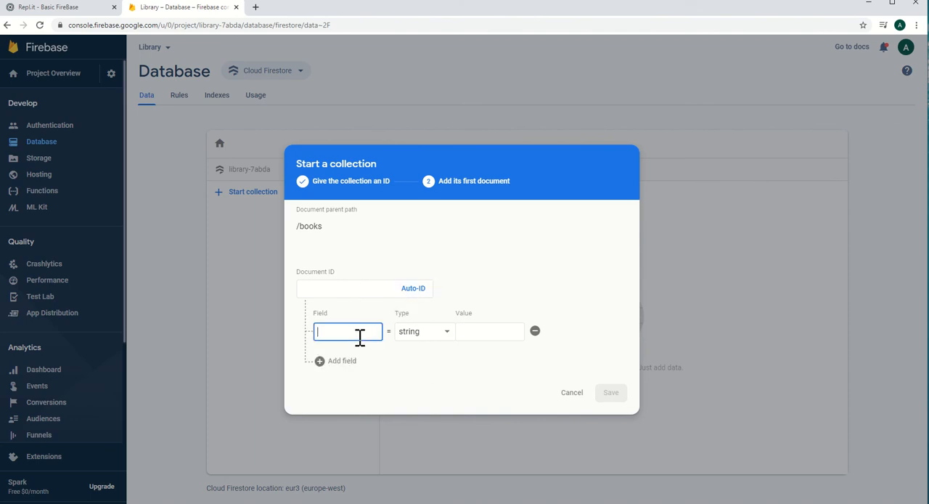
type("title")
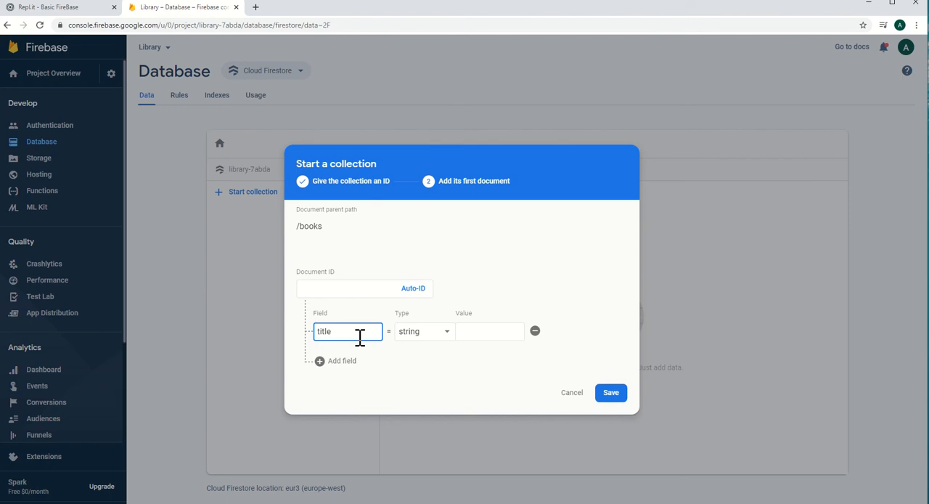
left_click(489, 331)
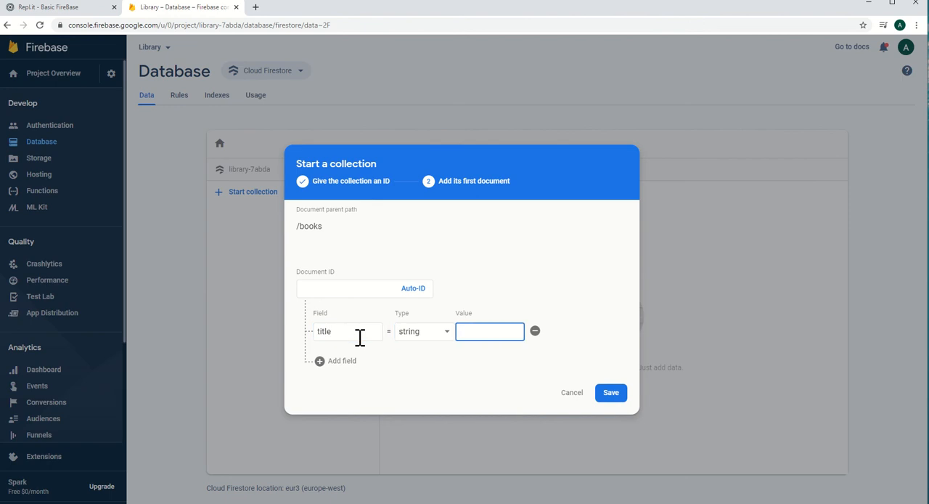
type("Oliver Twist")
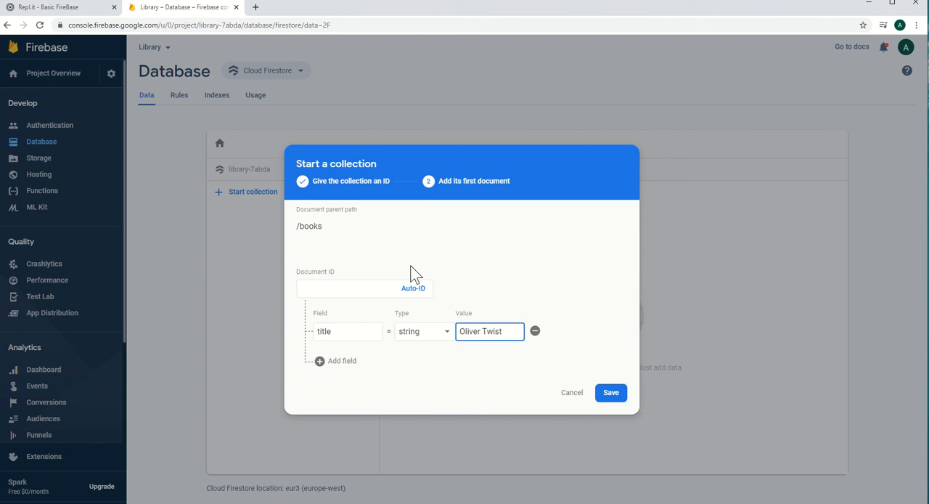
Add an author field 'Charles Dickens', correcting the typo, and save the document
left_click(342, 361)
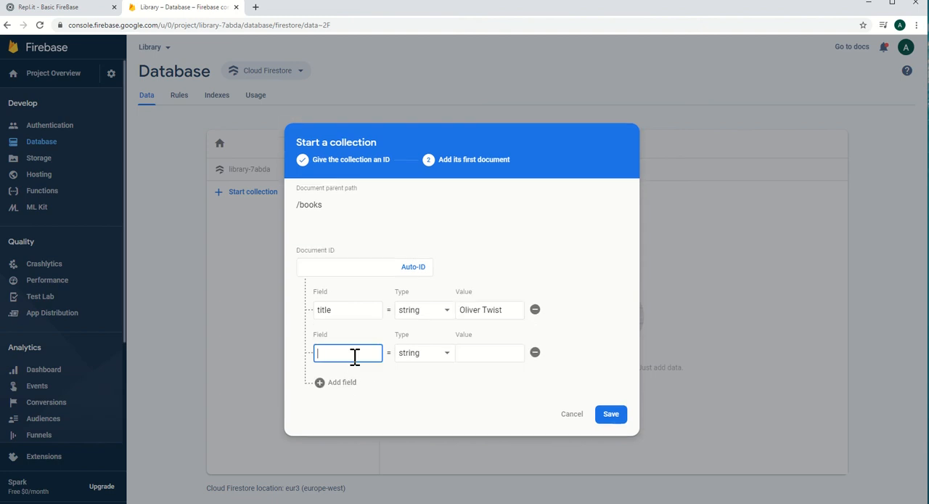
type("author")
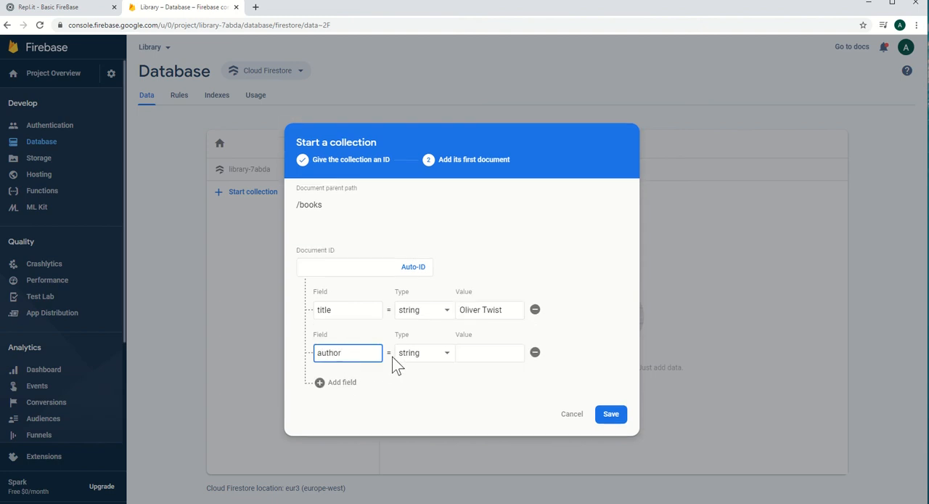
type("Charles")
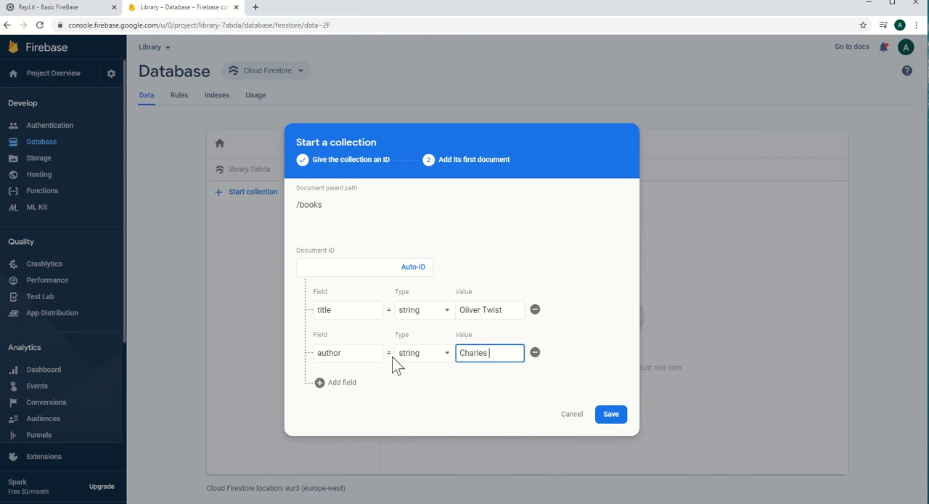
type("Dikc")
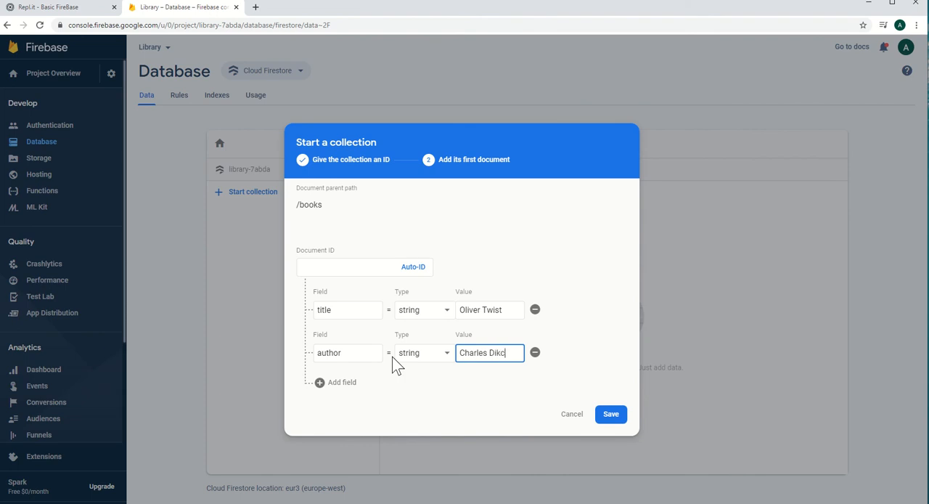
type("ens")
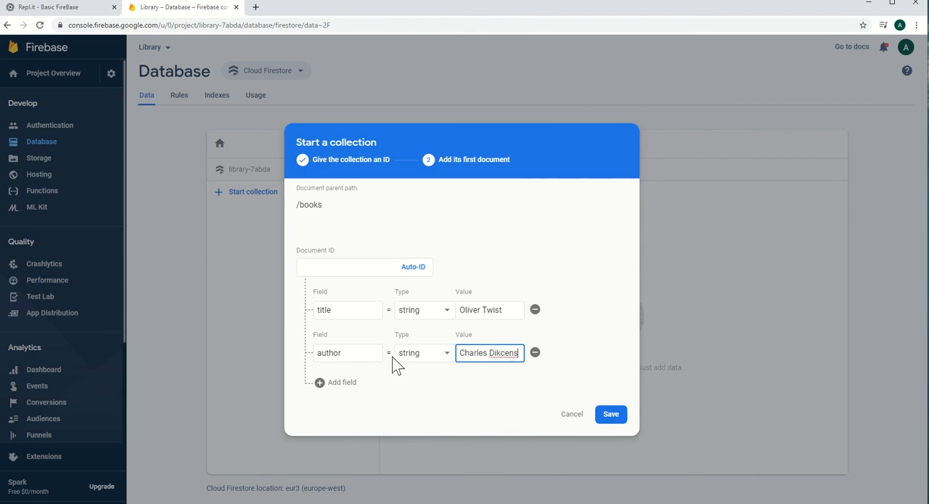
key("BackSpace")
type("c")
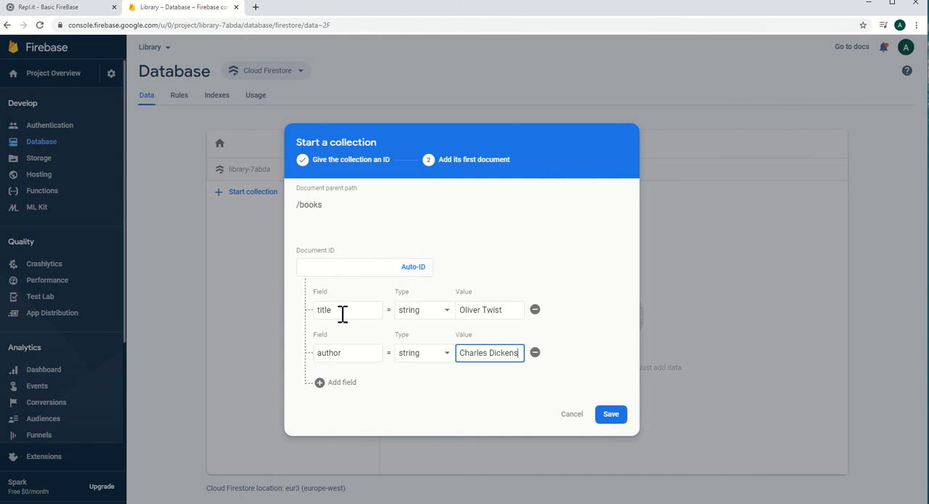
mouse_move(356, 361)
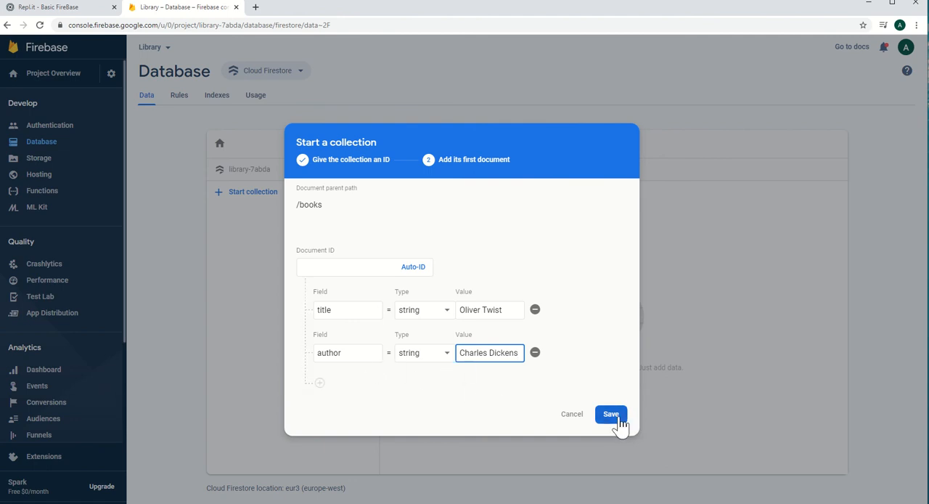
left_click(611, 414)
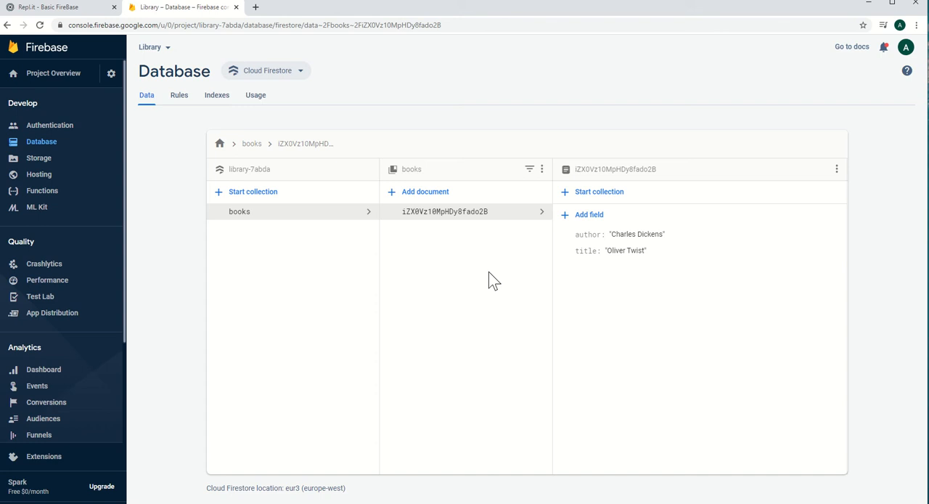
mouse_move(359, 225)
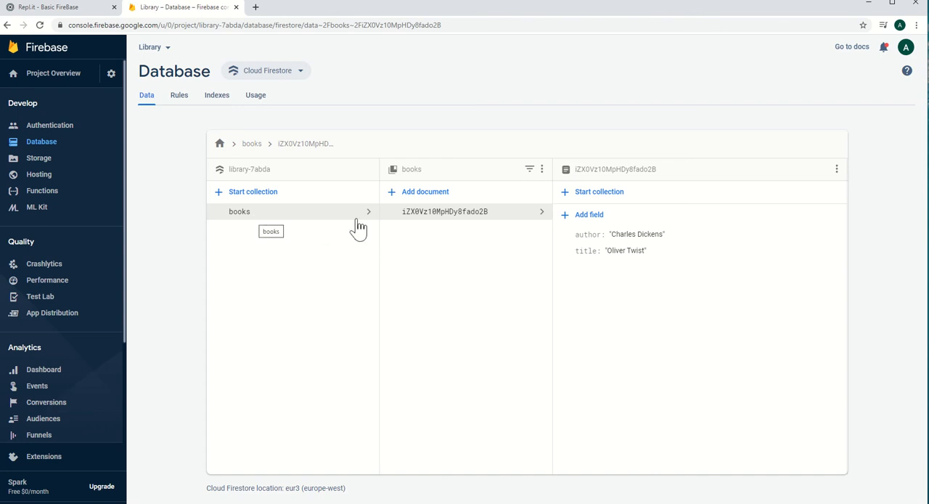
mouse_move(479, 221)
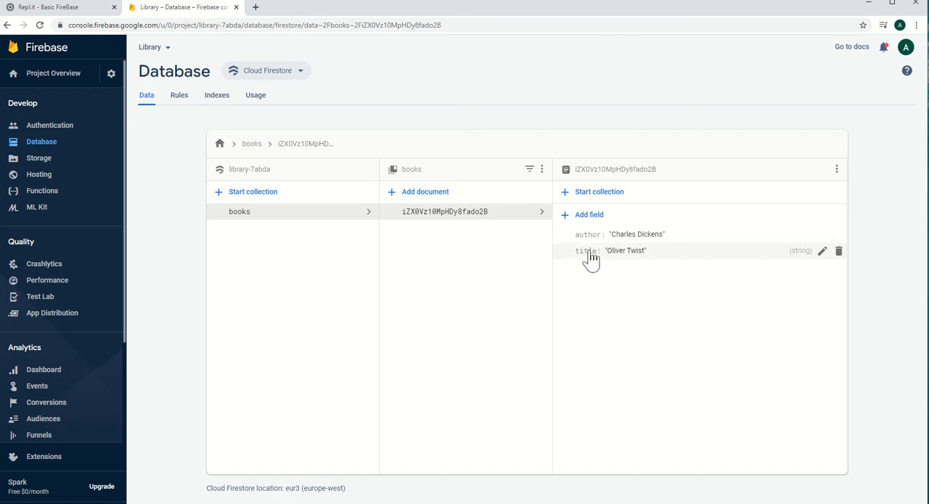
mouse_move(594, 263)
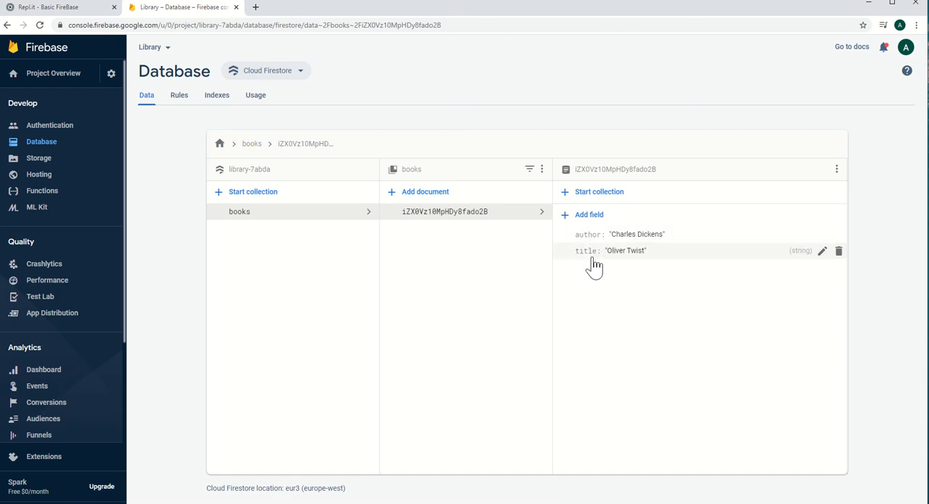
mouse_move(639, 243)
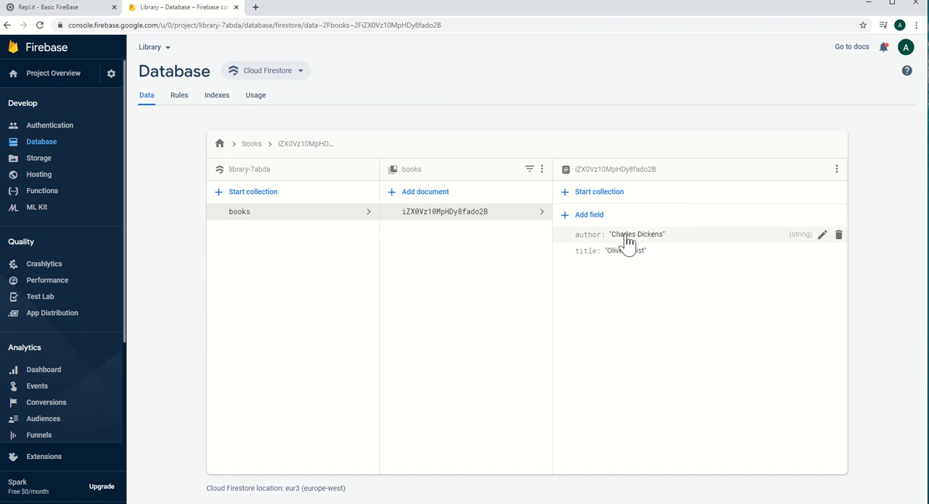
mouse_move(634, 270)
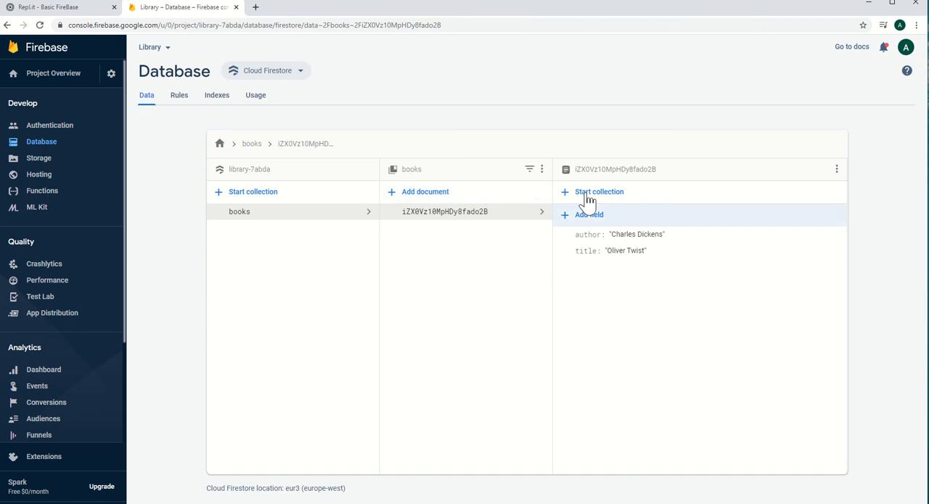
mouse_move(416, 212)
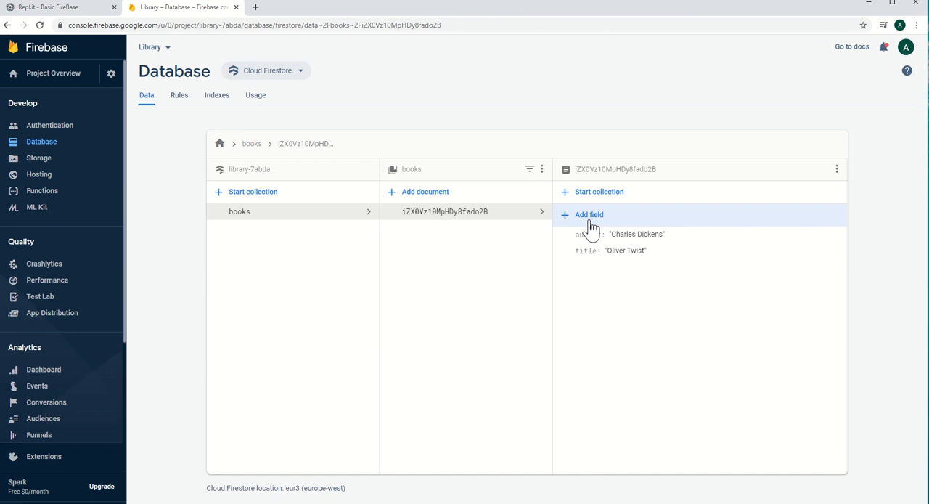
mouse_move(388, 271)
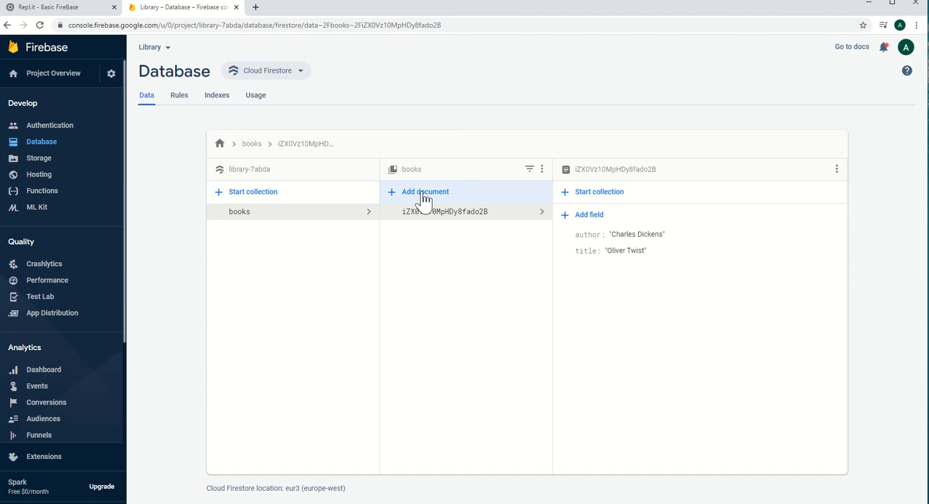
Add and save a books document with title 'Emma' and author 'Jane Eyre'
left_click(425, 191)
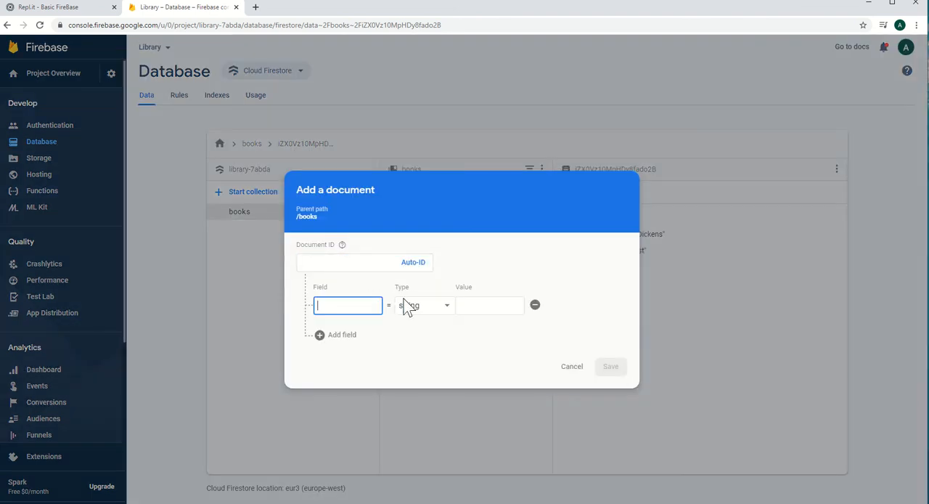
type("title")
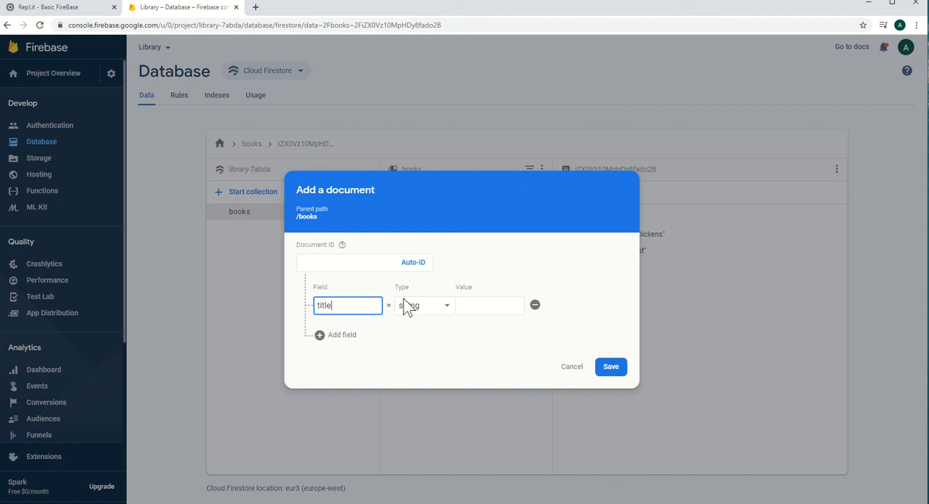
type("Em")
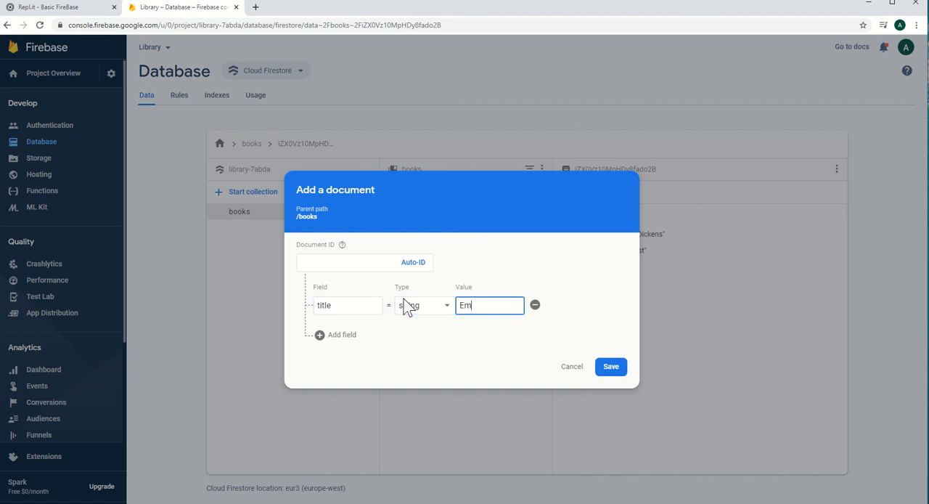
type("ma")
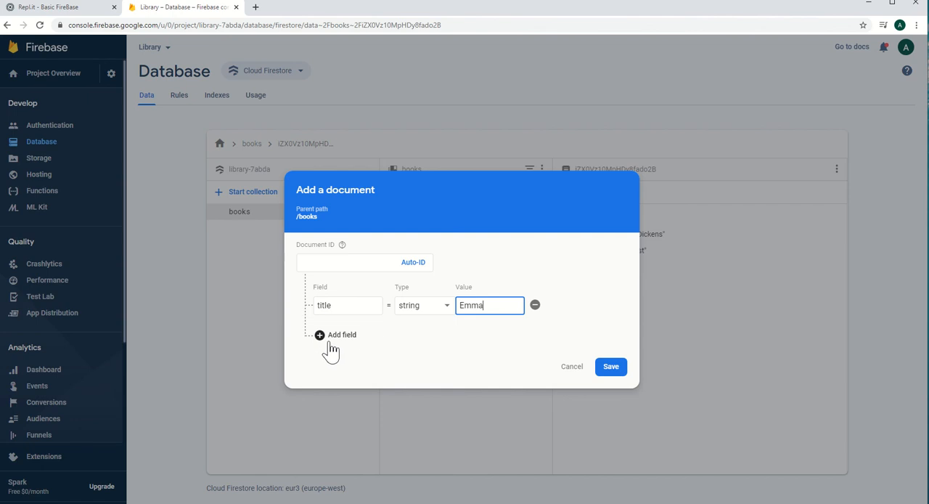
left_click(342, 334)
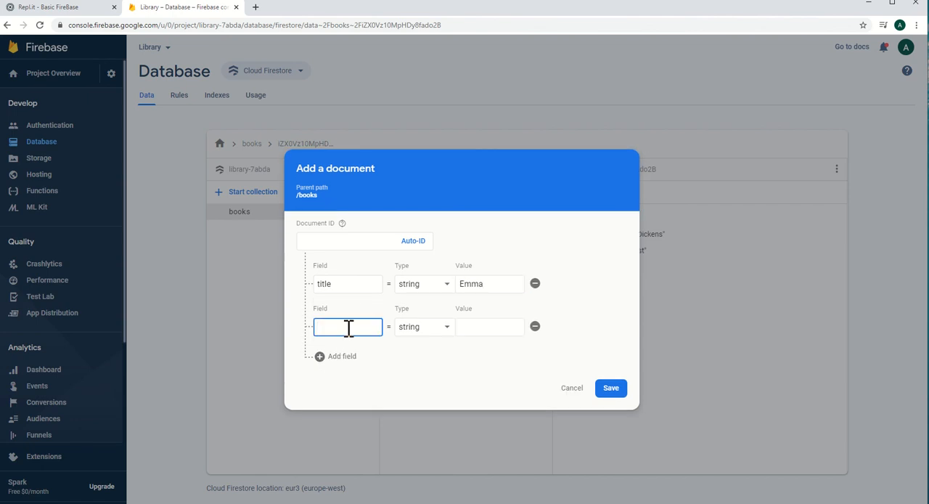
type("author")
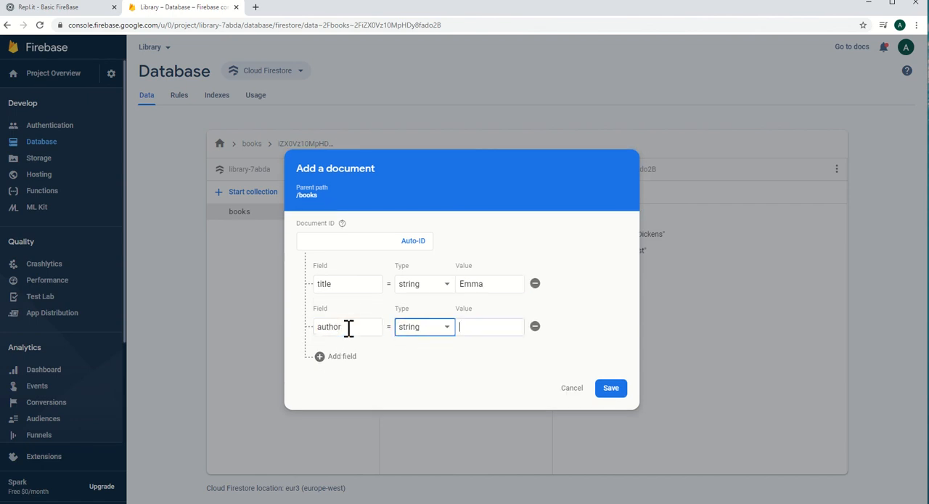
type("Jane")
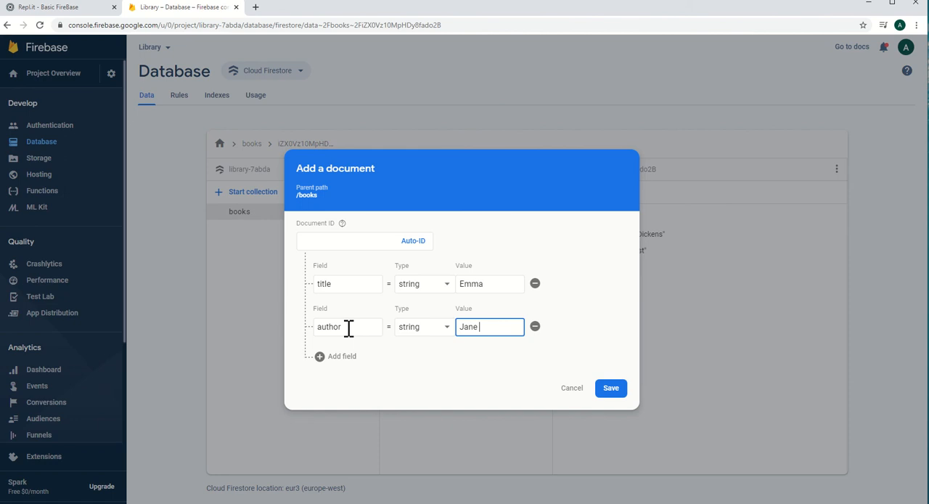
type("Eyre")
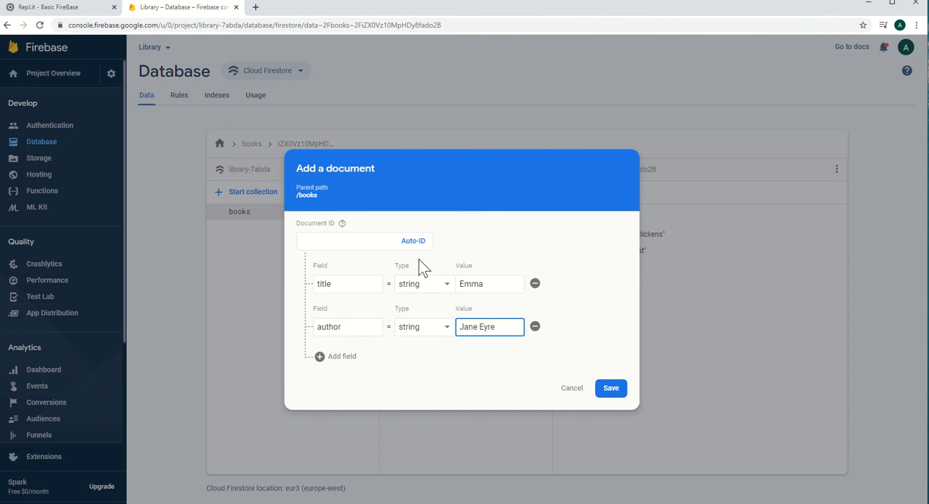
left_click(610, 388)
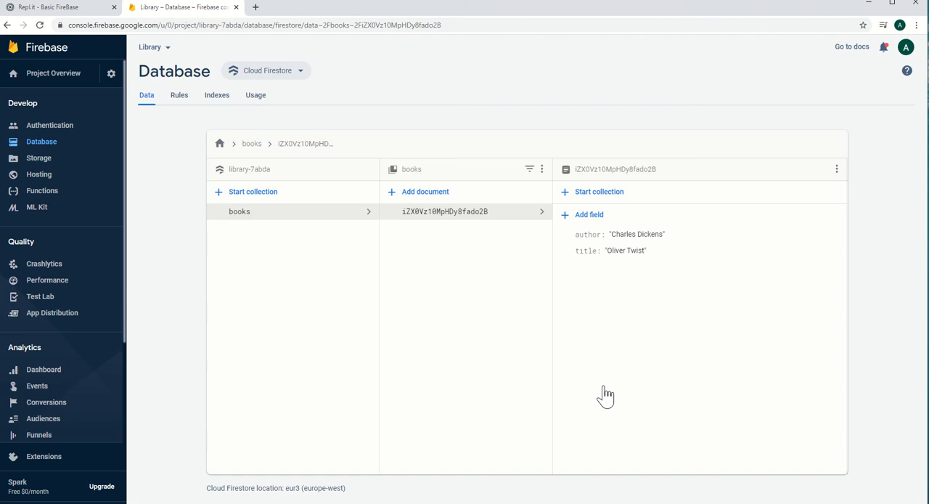
View the Emma document in the books collection, then return to Repl.it
left_click(425, 191)
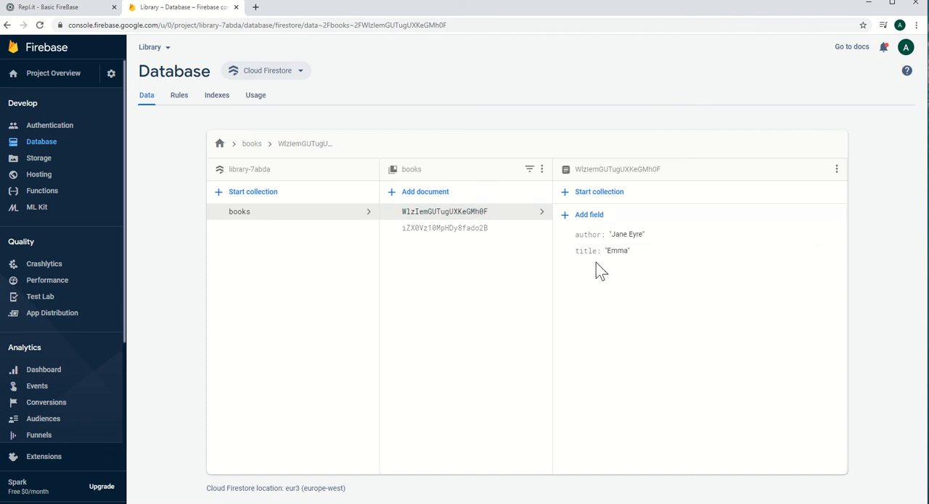
mouse_move(321, 254)
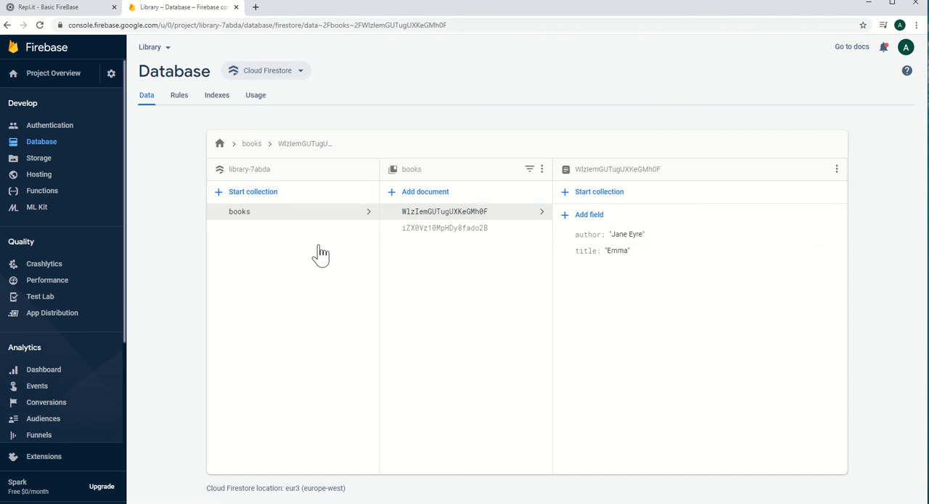
mouse_move(441, 186)
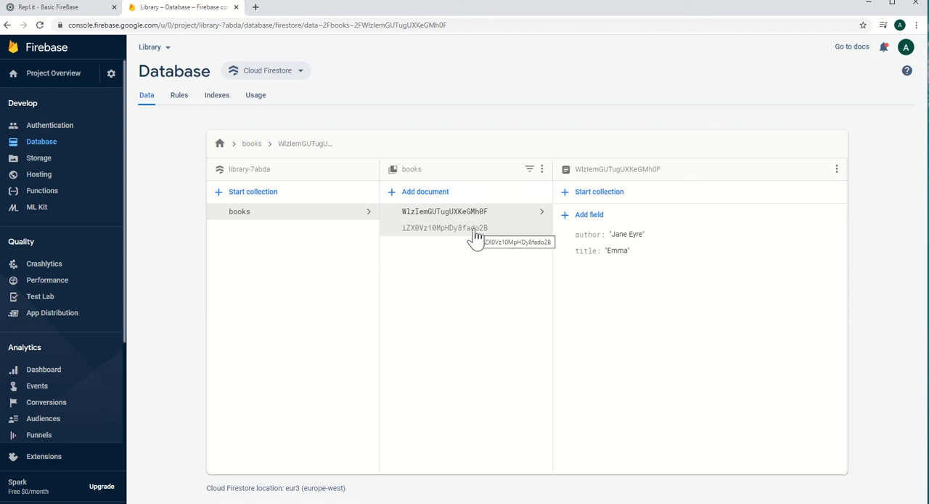
mouse_move(451, 283)
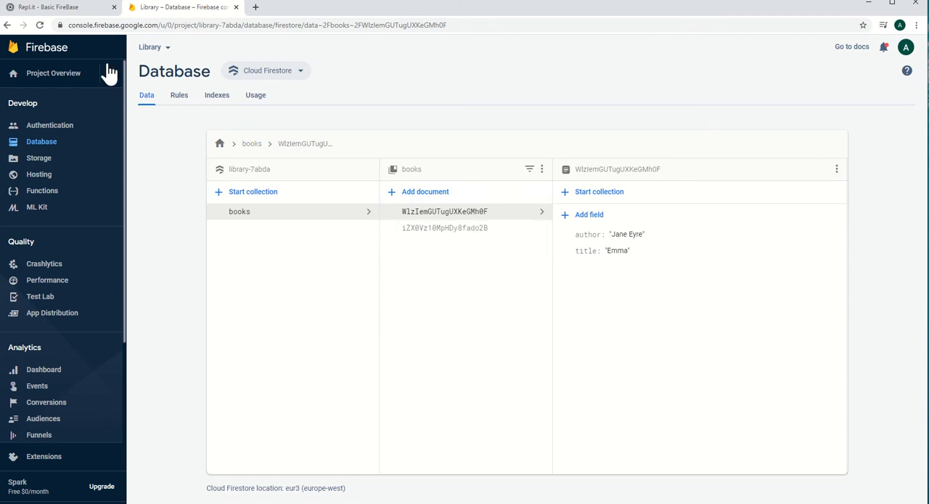
left_click(58, 7)
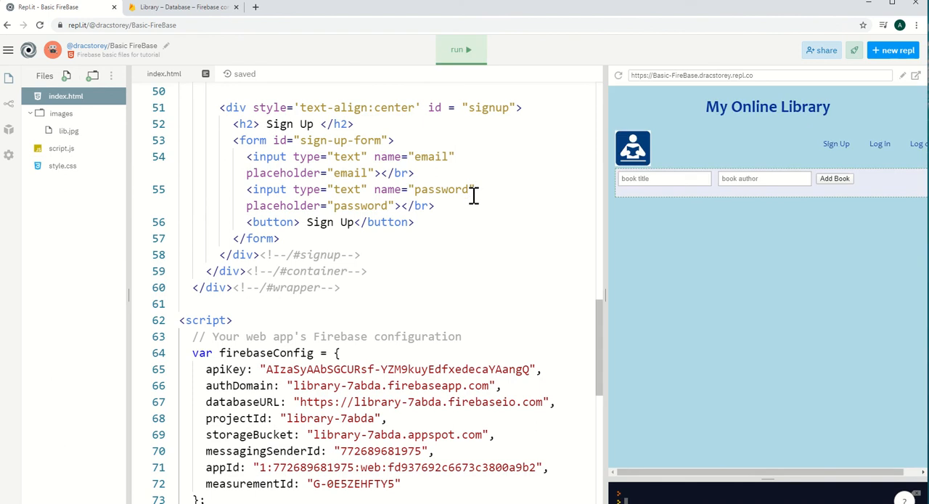
Open script.js in the Basic FireBase repl
left_click(62, 148)
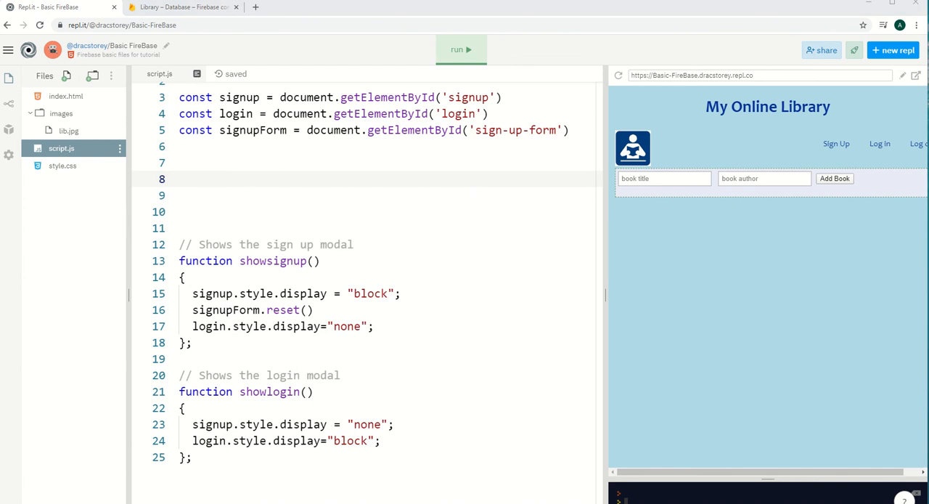
mouse_move(296, 220)
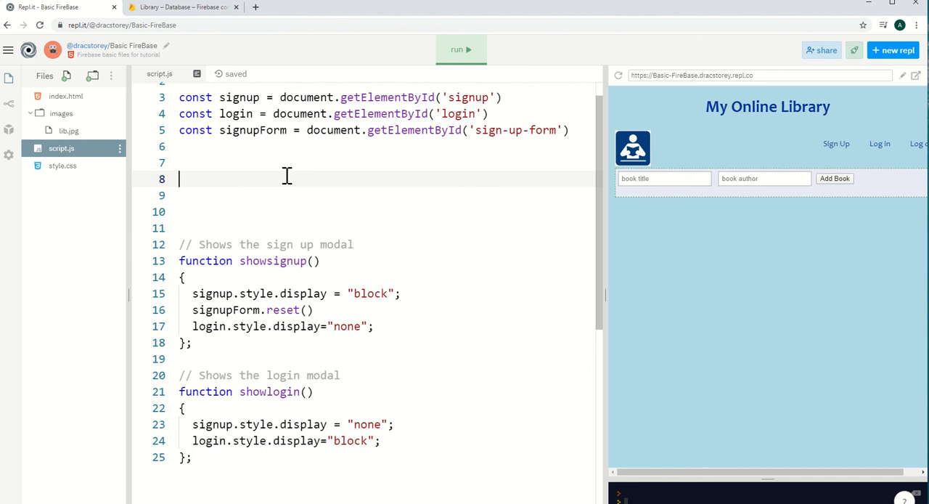
Type a '//Get data from database' block that logs each books document's data
type("//G")
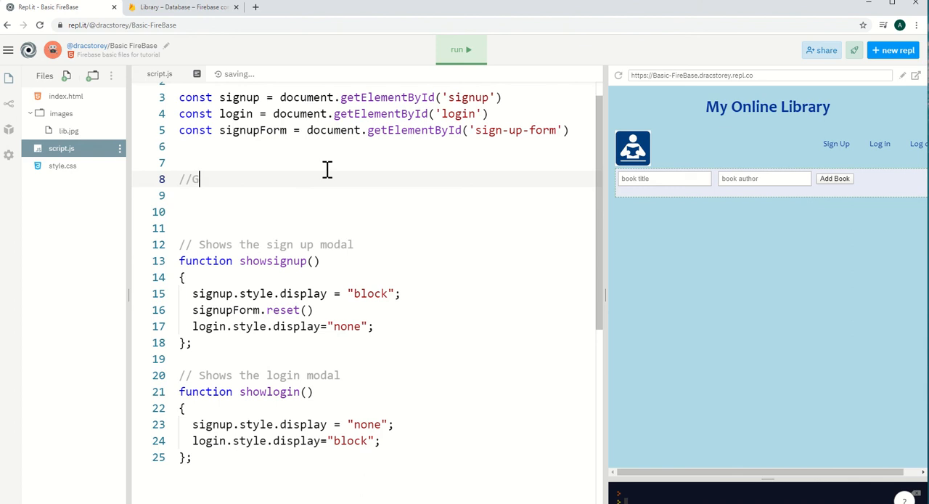
type("et data from database")
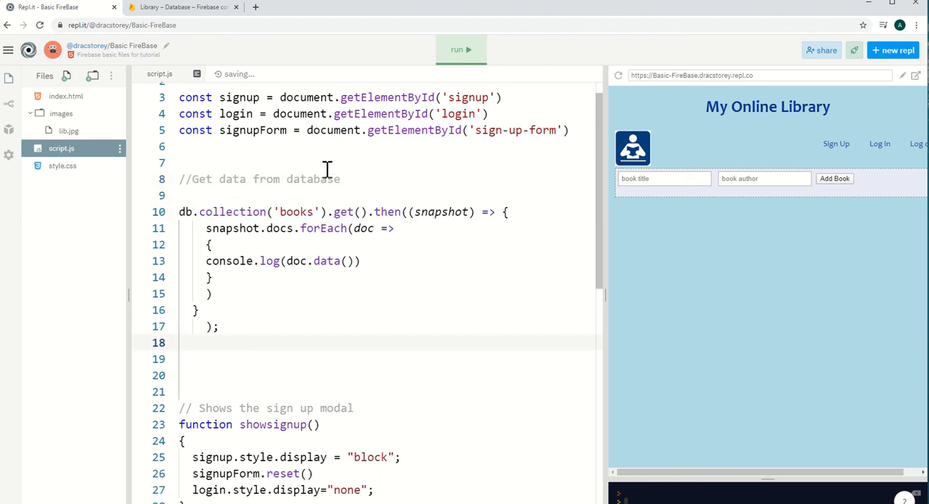
mouse_move(281, 360)
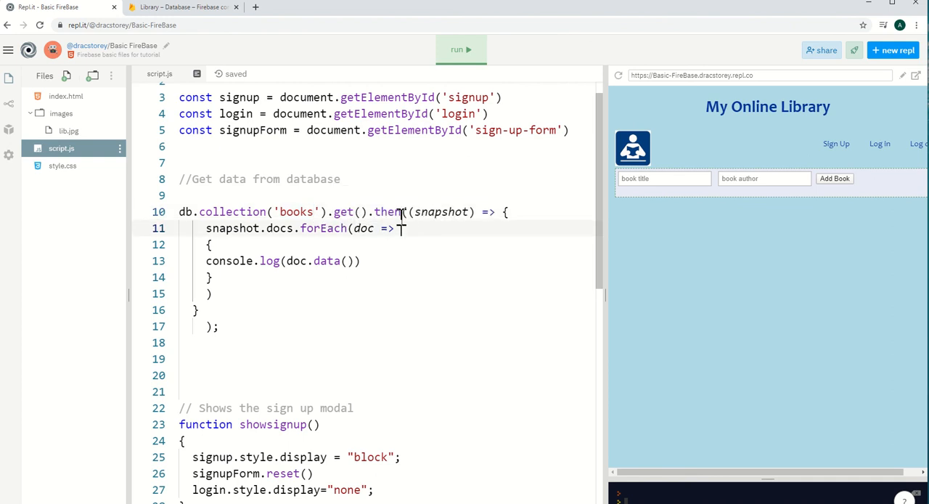
double_click(387, 212)
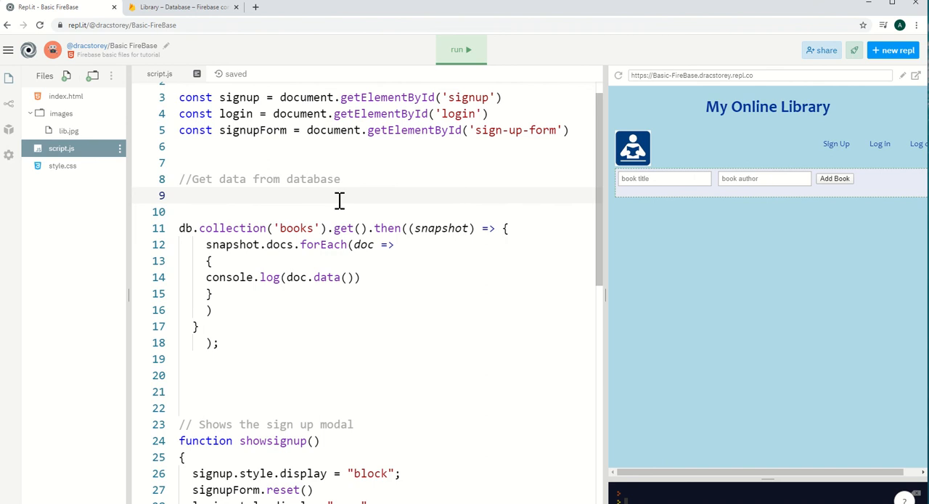
type("mybo")
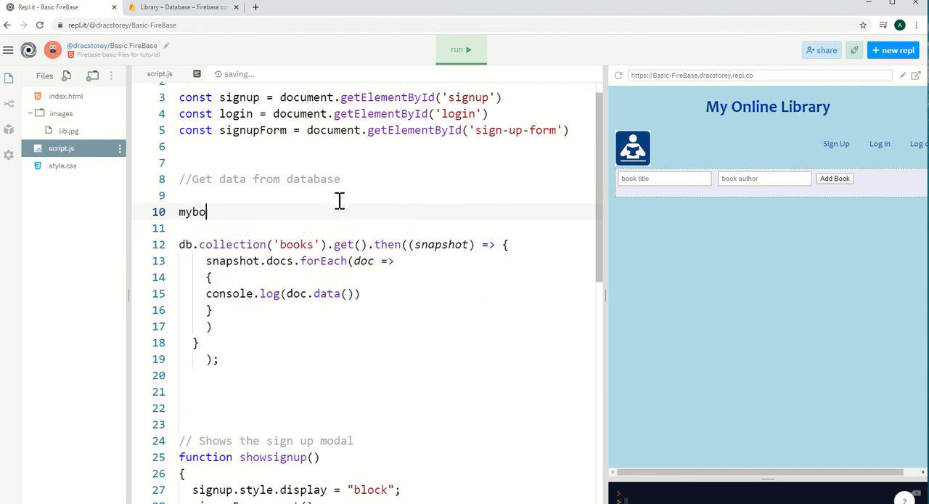
type("oks")
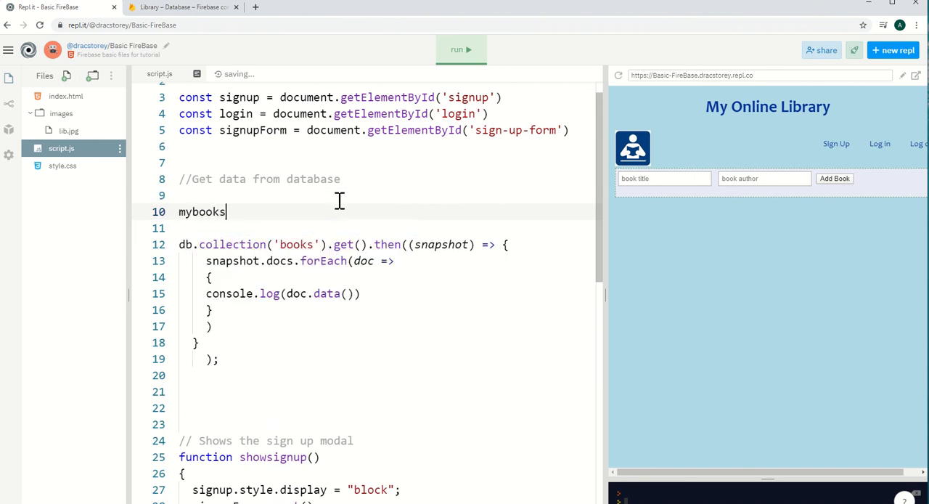
type("= db.")
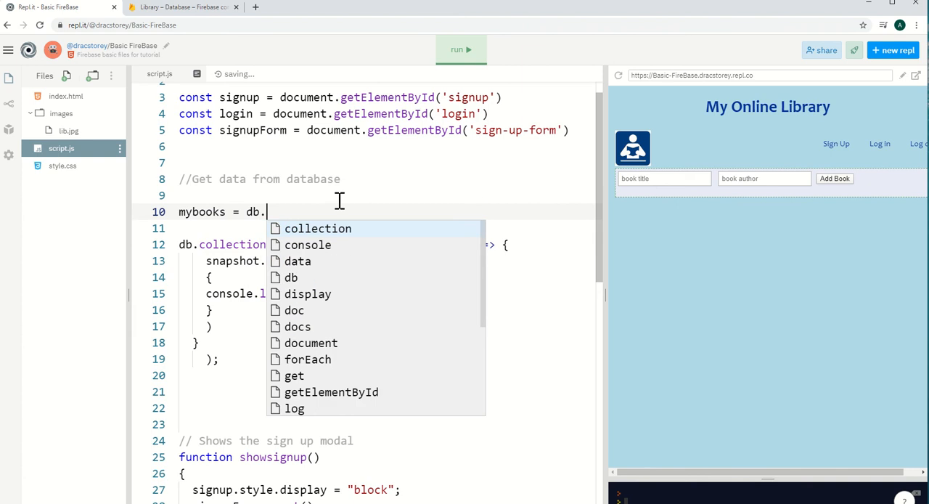
type("coll")
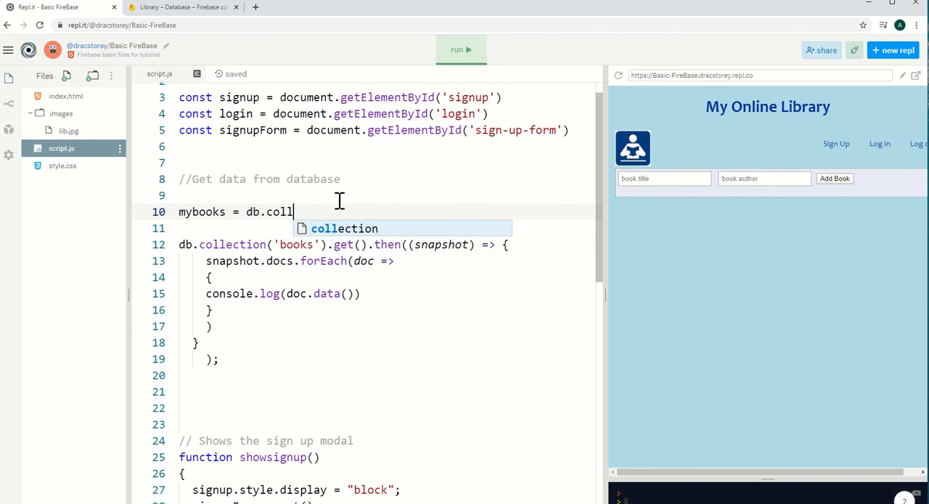
key("BackSpace")
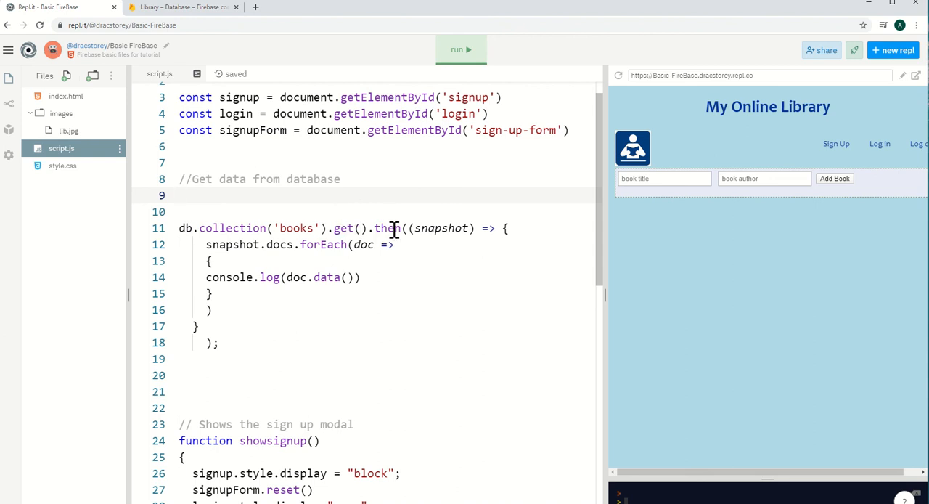
double_click(386, 228)
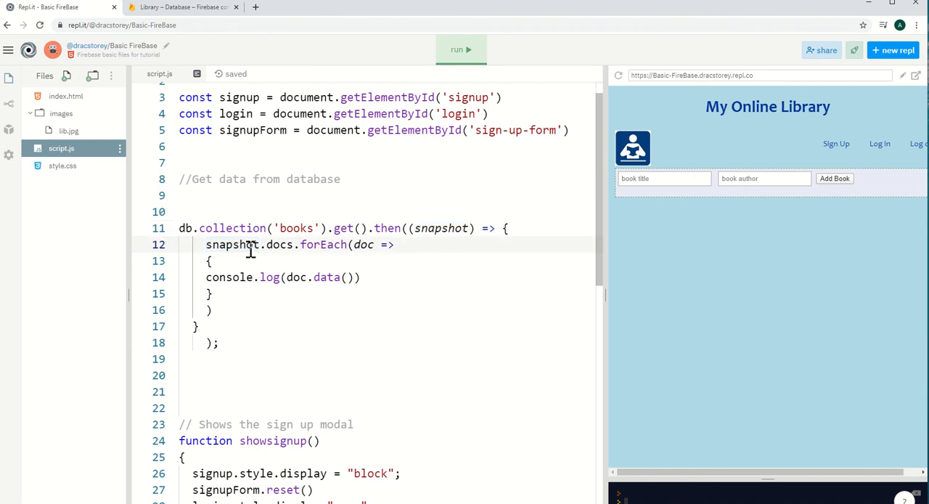
mouse_move(290, 244)
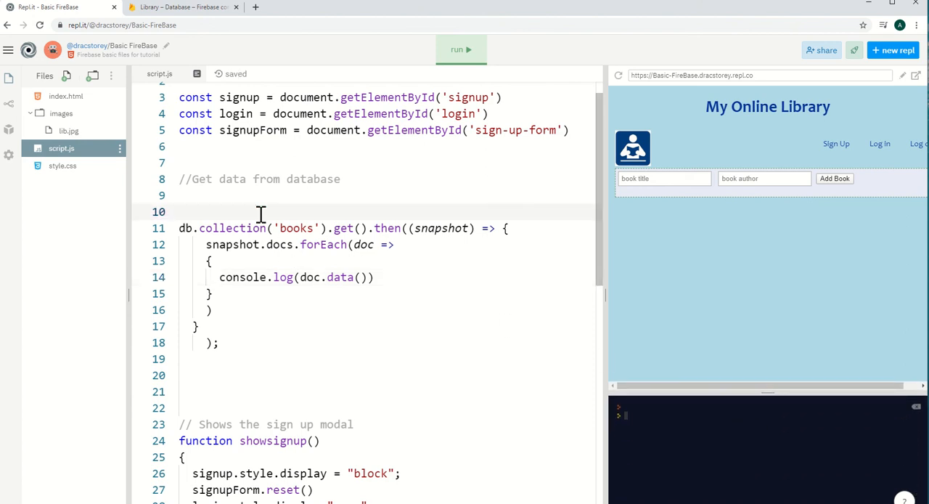
mouse_move(669, 317)
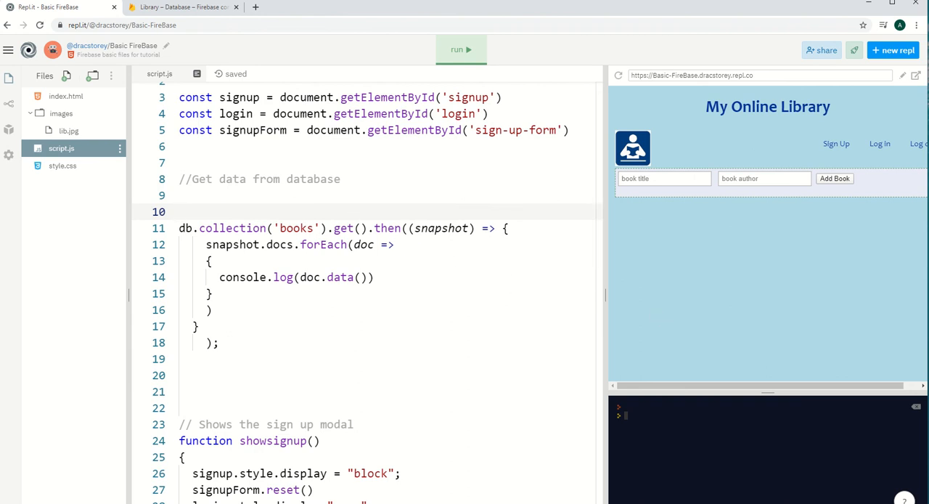
Run the repl to log the Emma and Oliver Twist book objects
left_click(461, 49)
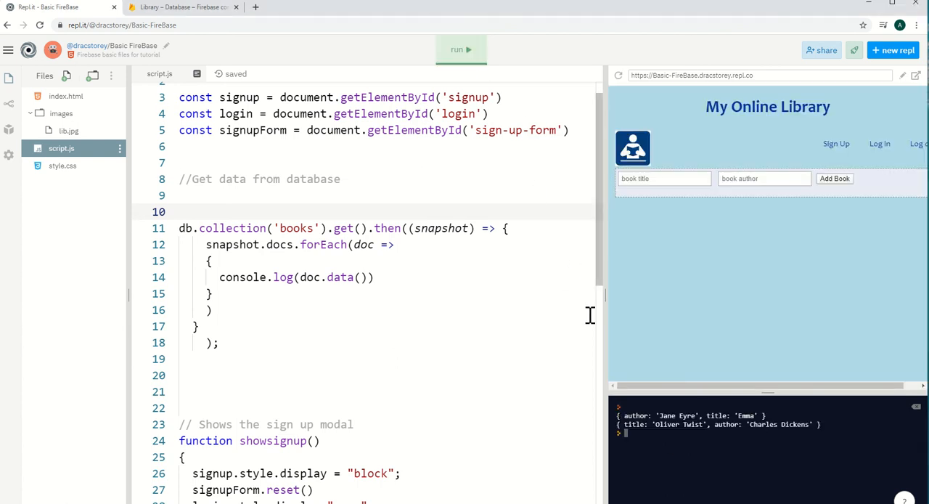
mouse_move(732, 432)
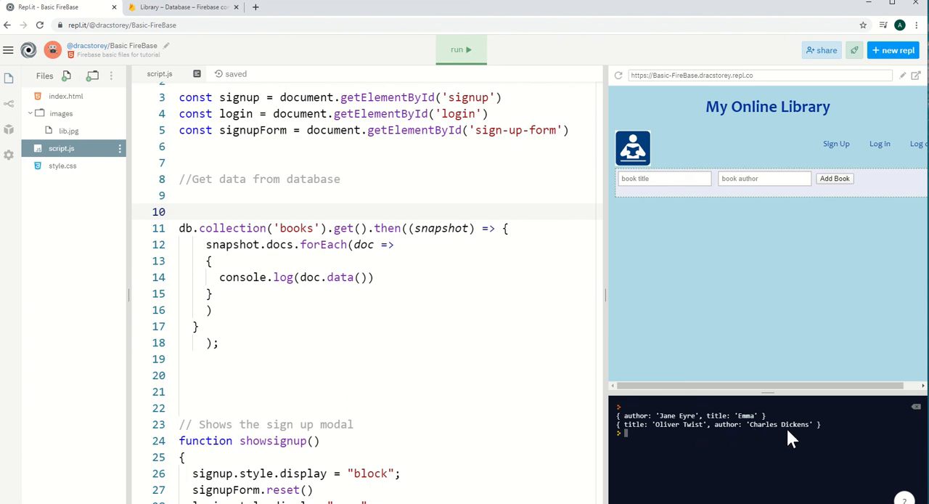
mouse_move(637, 434)
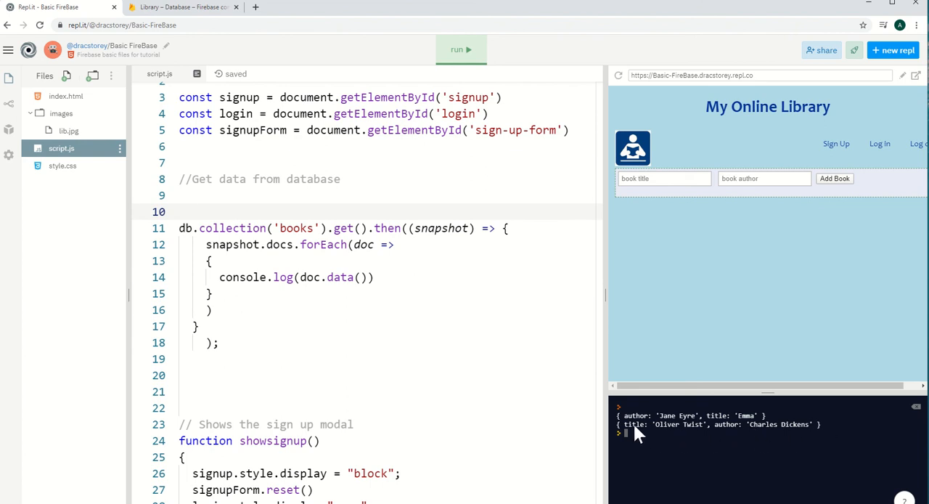
mouse_move(686, 432)
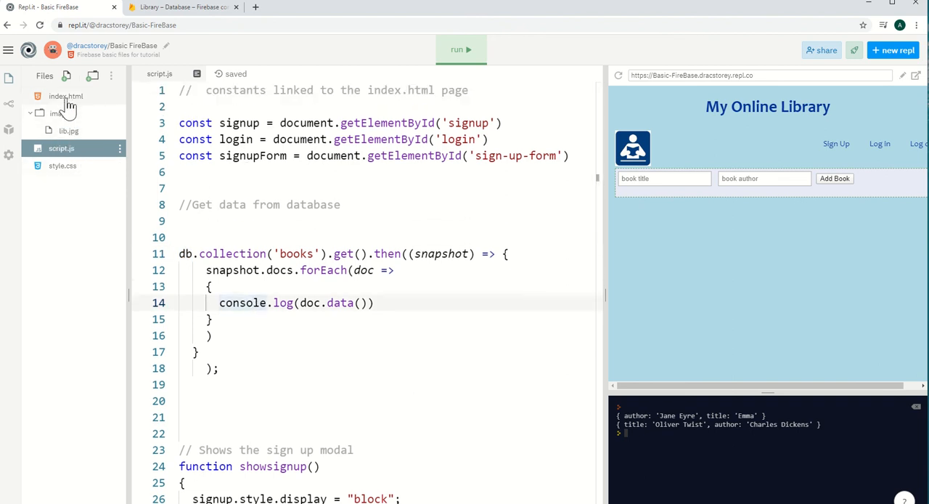
left_click(65, 96)
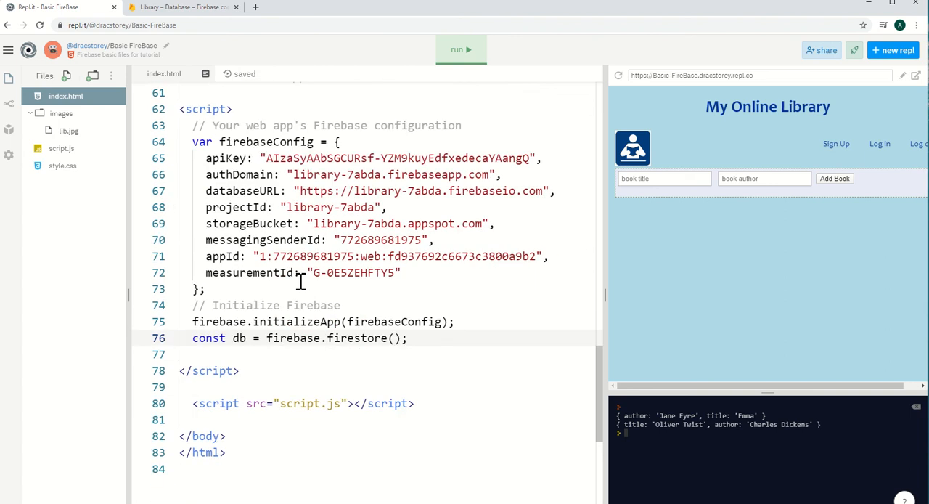
scroll("down", 3)
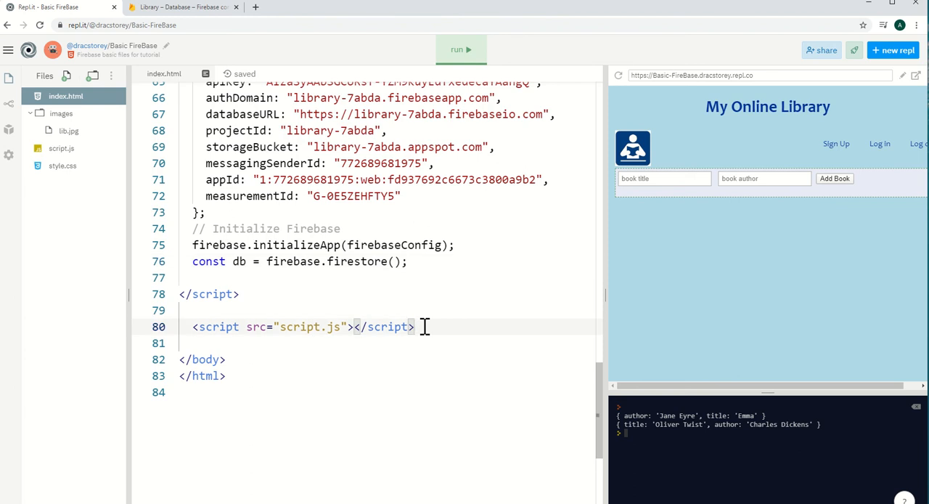
left_click(61, 148)
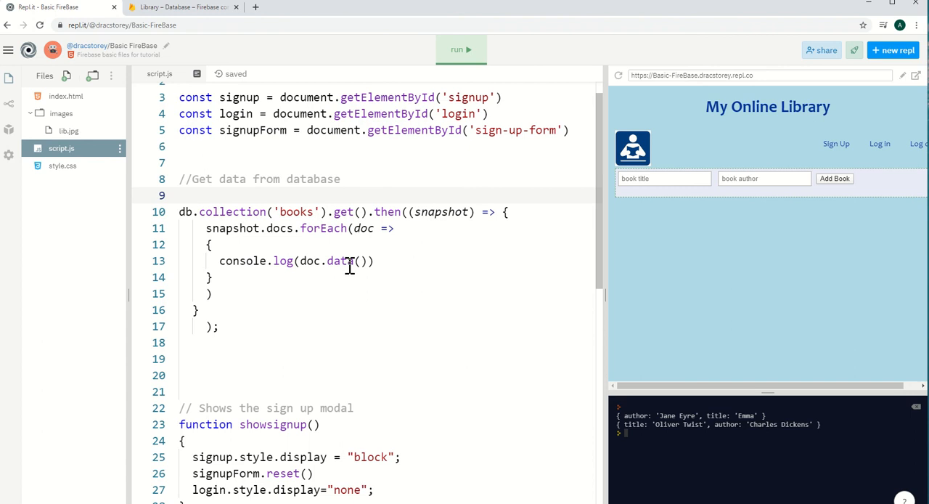
mouse_move(697, 422)
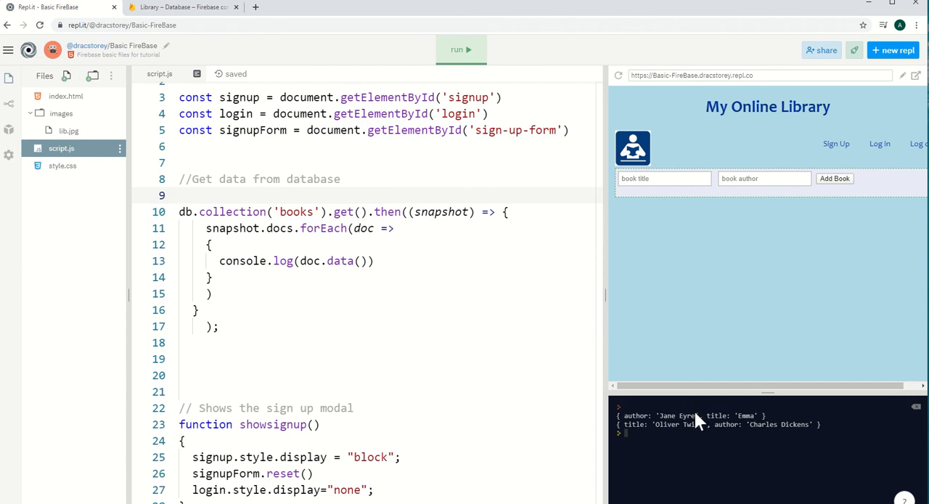